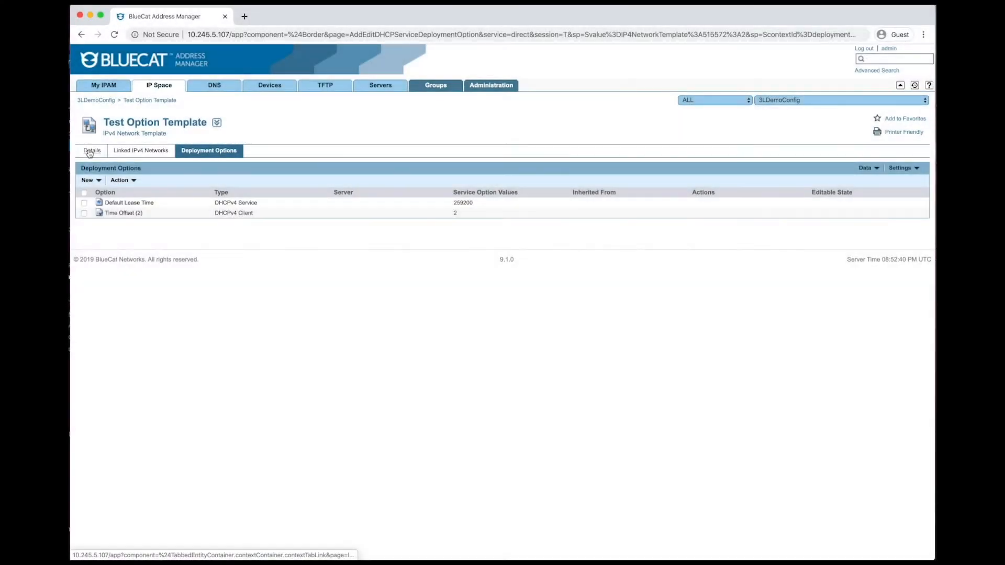
# Return from the Test Option Template details to the 3LDemoConfig IPv4 blocks list
pyautogui.click(92, 149)
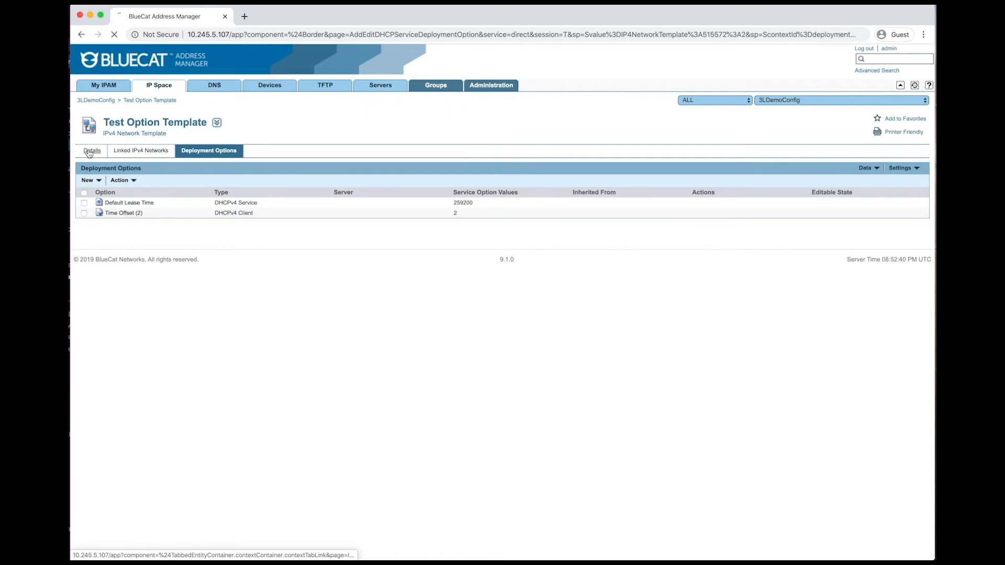
pyautogui.click(92, 150)
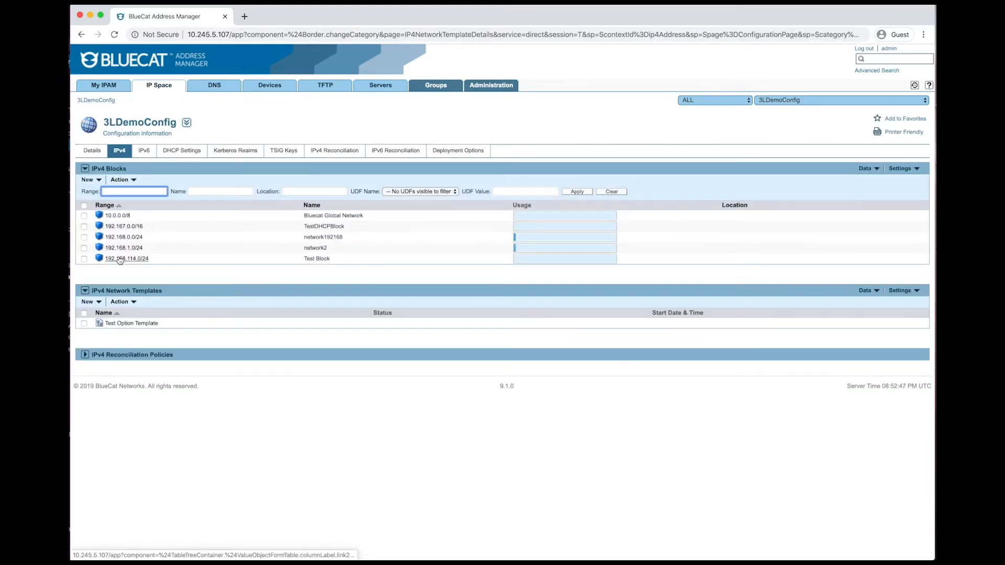
# Navigate block 192.168.114.0/24 > network 192.168.114.0/28 > Test Range and start Apply Template
pyautogui.click(126, 259)
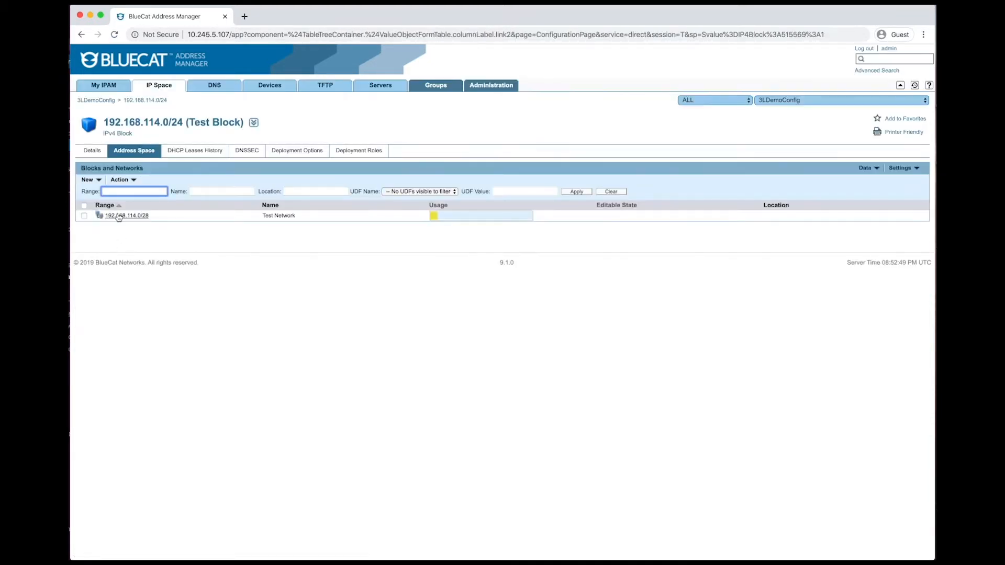
pyautogui.click(126, 216)
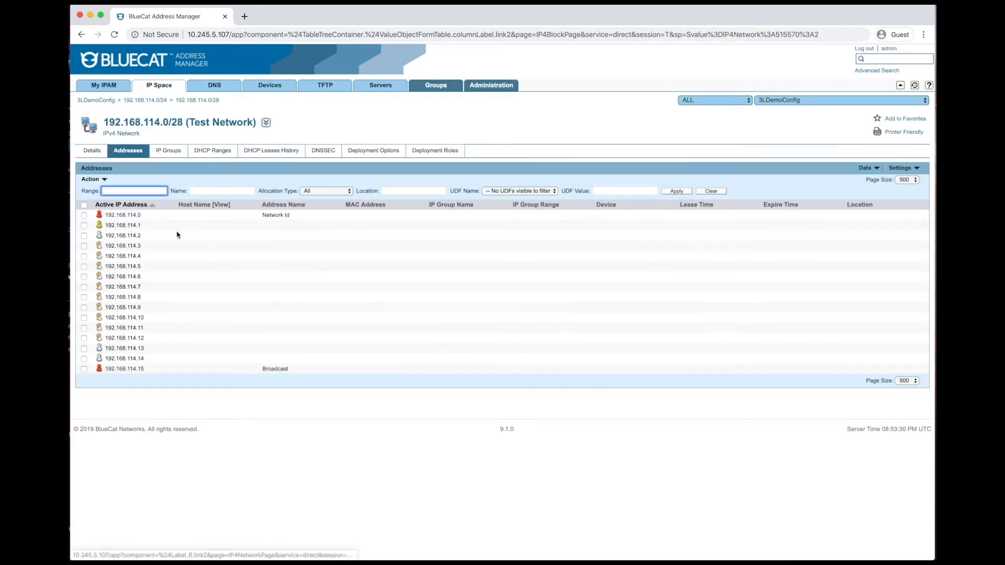
pyautogui.click(210, 149)
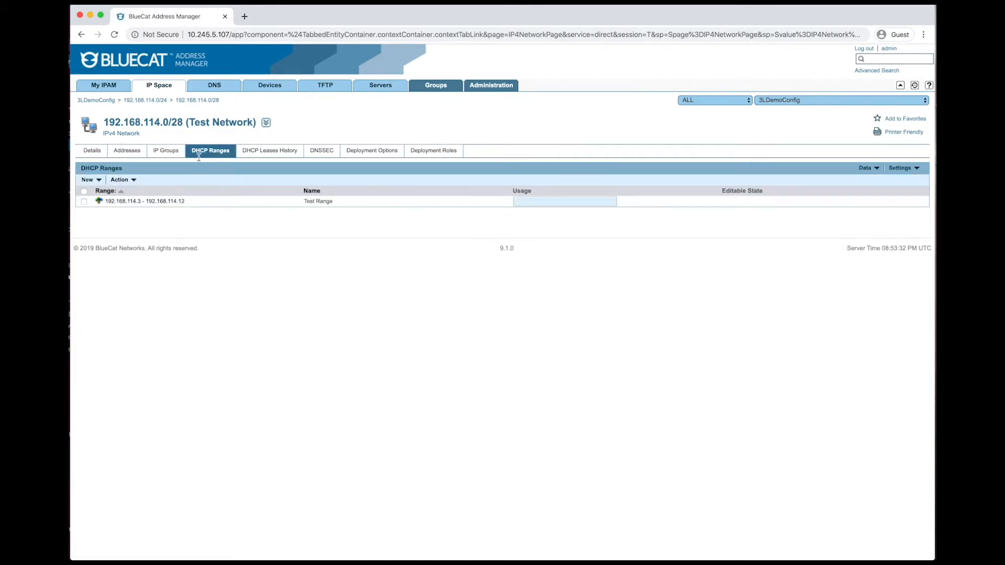
pyautogui.click(145, 201)
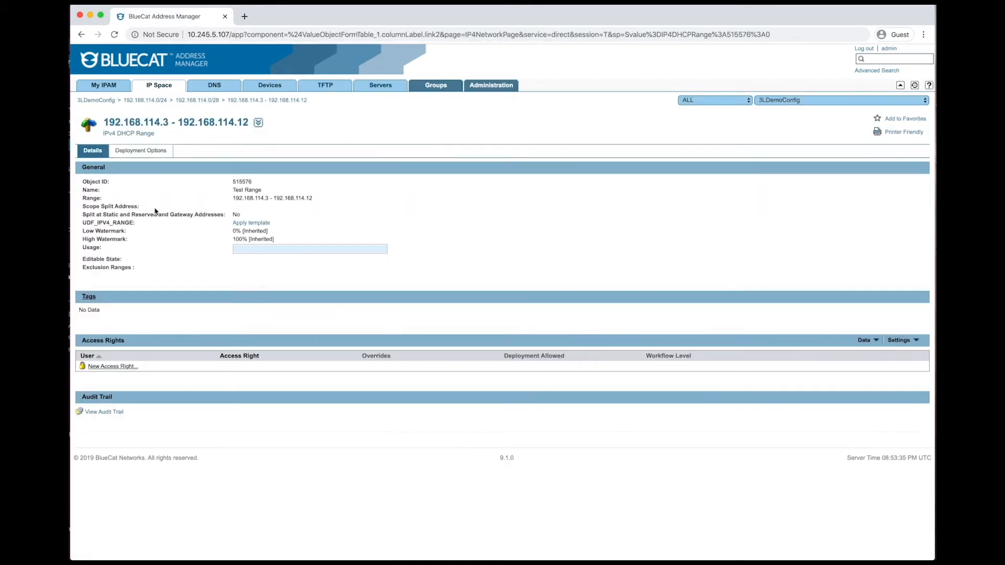
pyautogui.moveTo(273, 218)
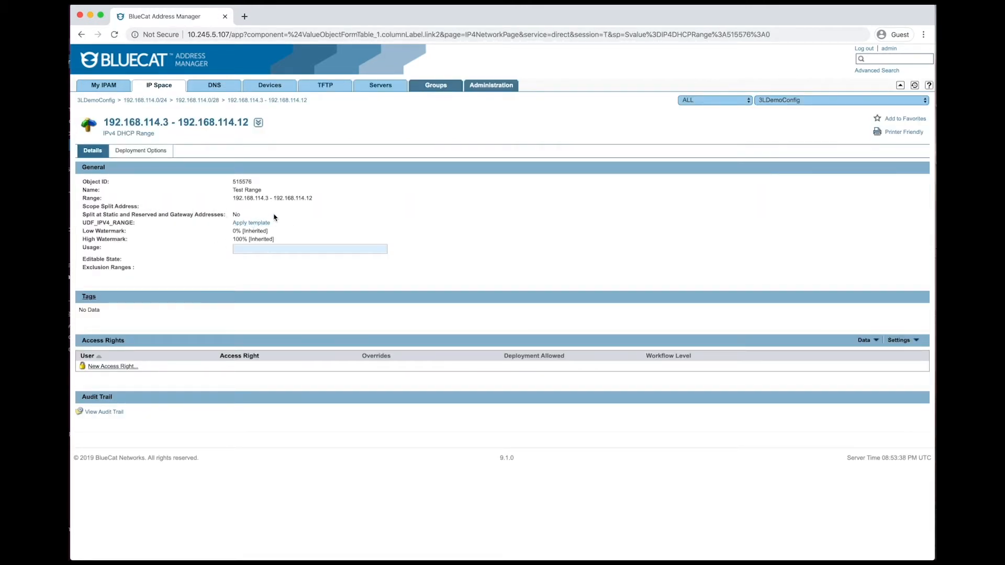
pyautogui.click(250, 222)
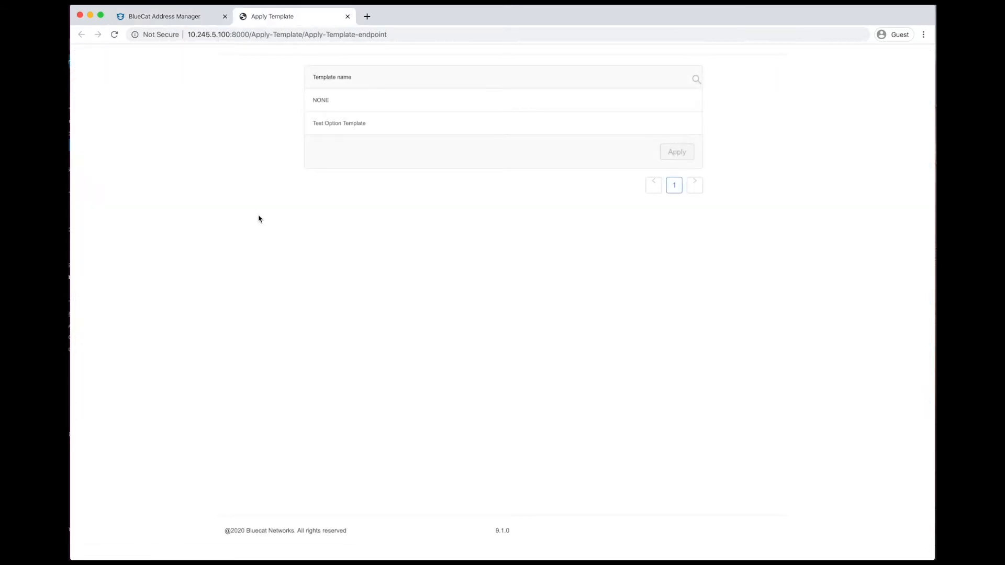
# Apply Test Option Template to the Test Range, 2 of 2 options succeeding
pyautogui.click(340, 124)
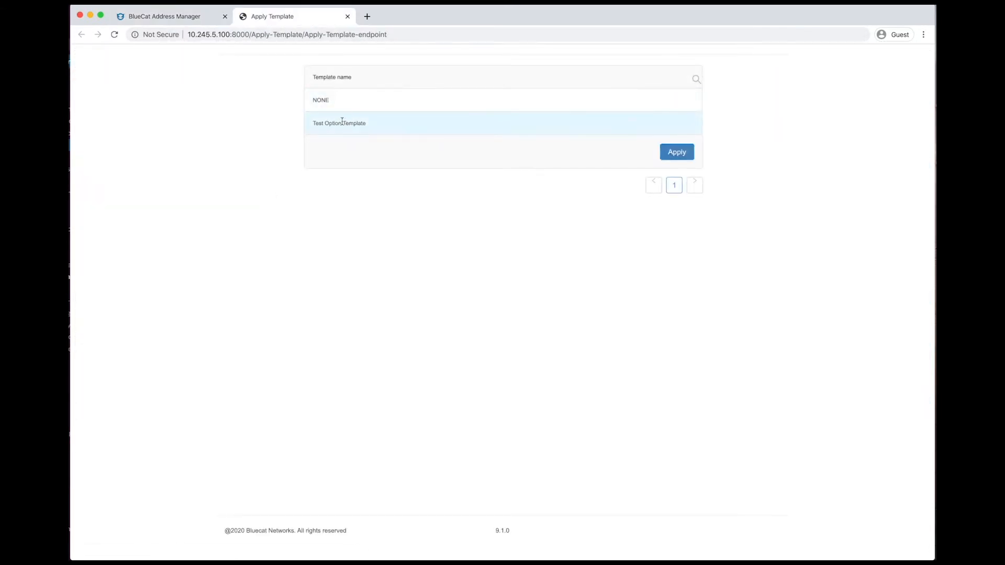
pyautogui.click(676, 152)
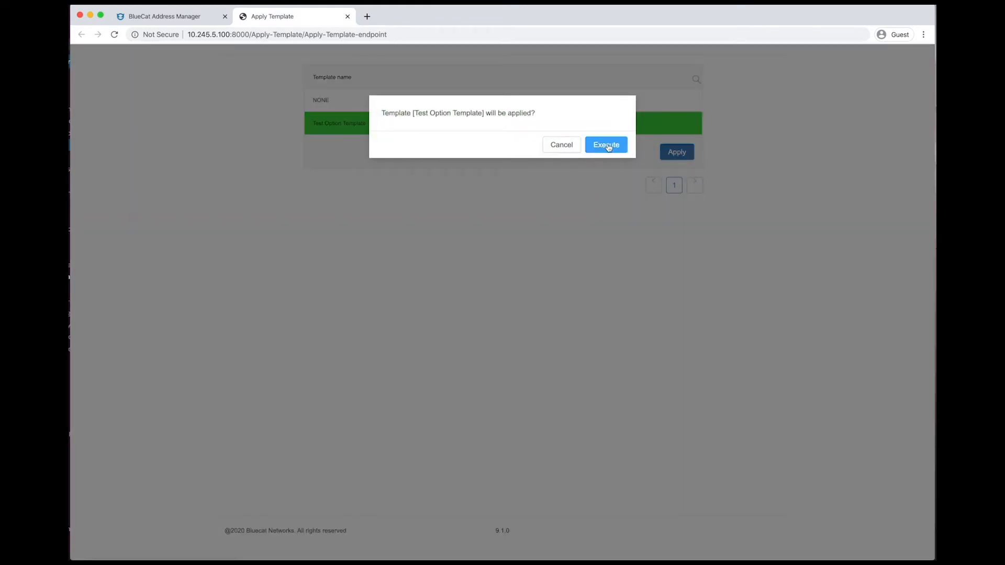
pyautogui.click(605, 145)
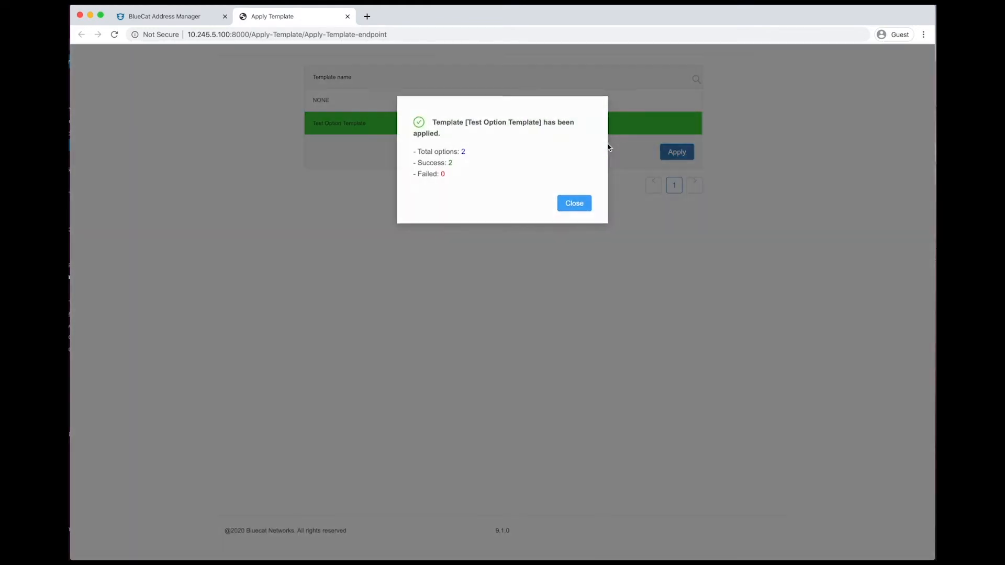
pyautogui.click(574, 203)
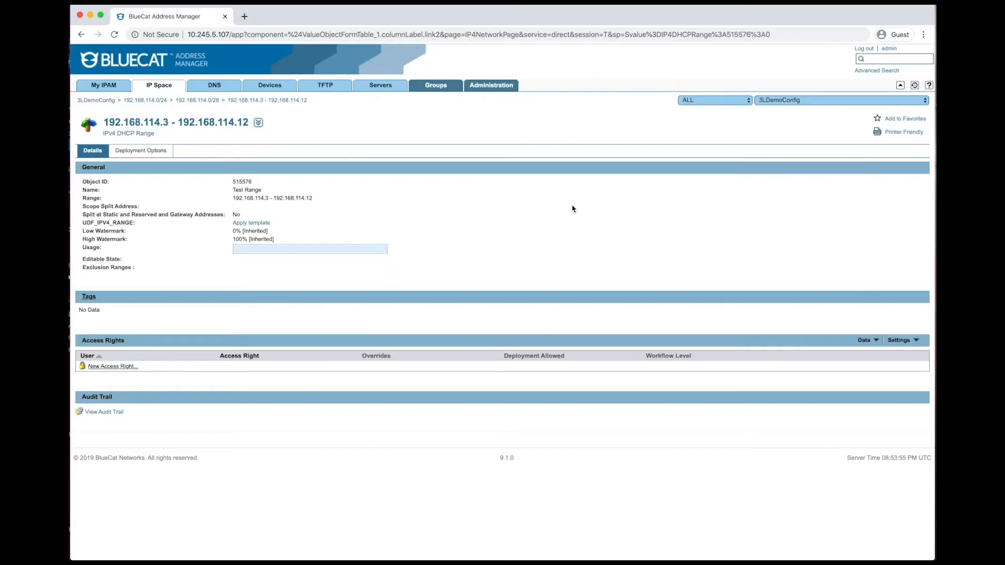
# Review the range's Time Offset and Default Lease Time options, then go up to the Test Block
pyautogui.click(140, 151)
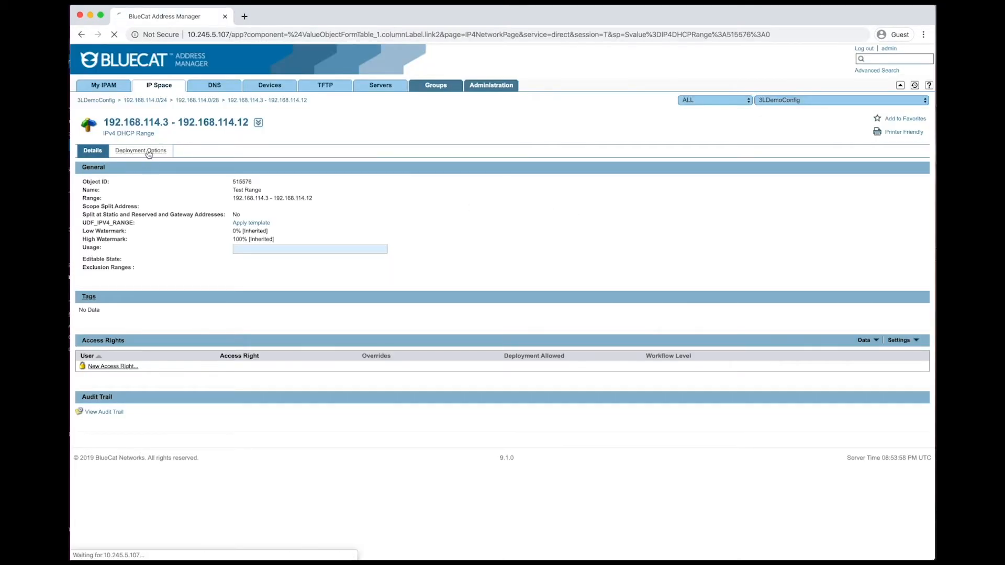
pyautogui.click(140, 149)
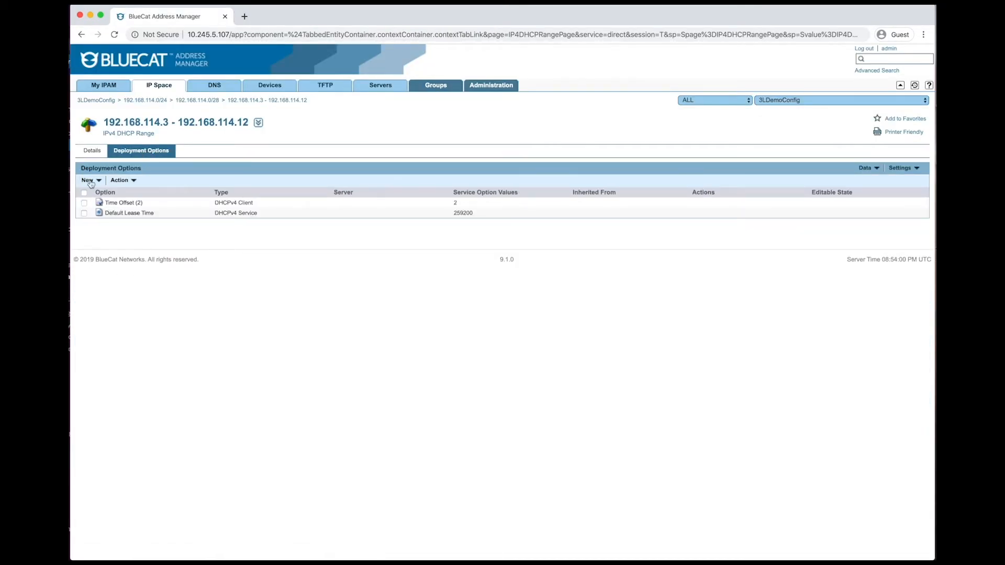
pyautogui.moveTo(163, 113)
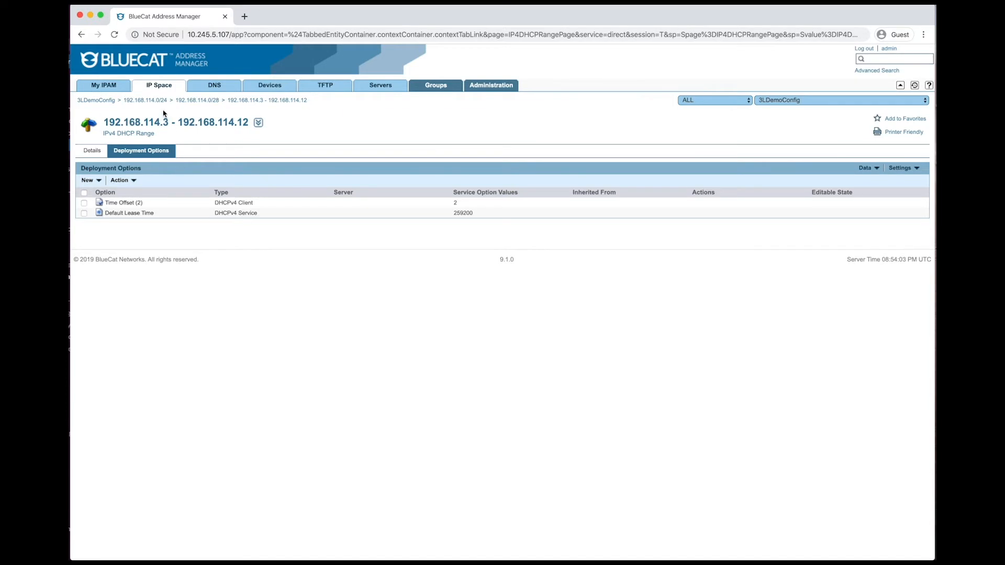
pyautogui.click(144, 100)
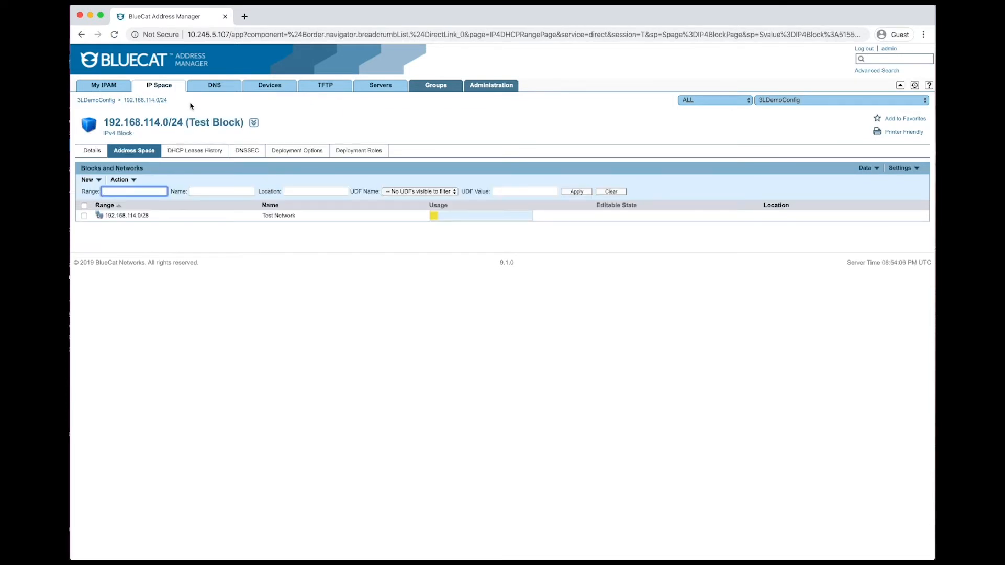
pyautogui.click(127, 216)
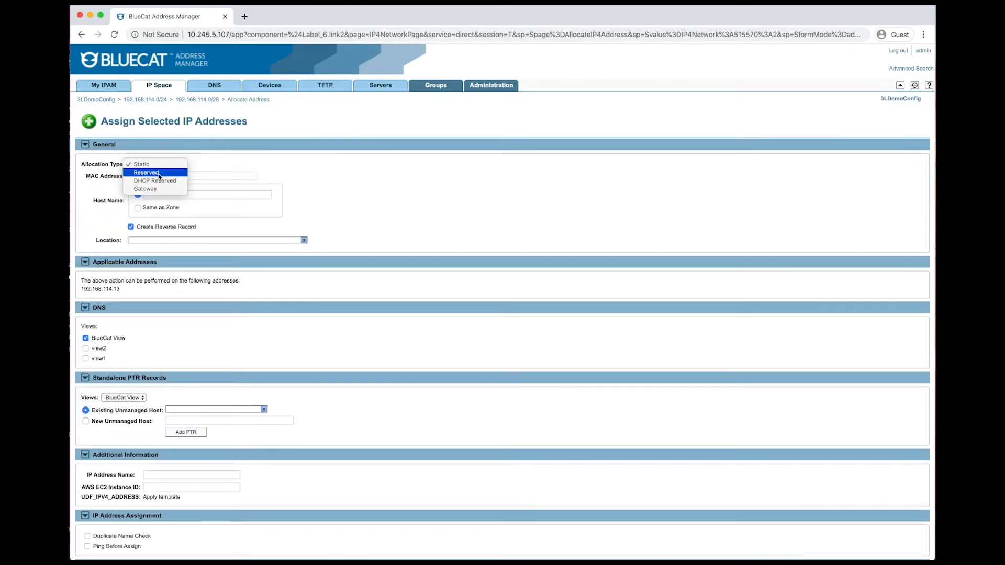
pyautogui.click(155, 180)
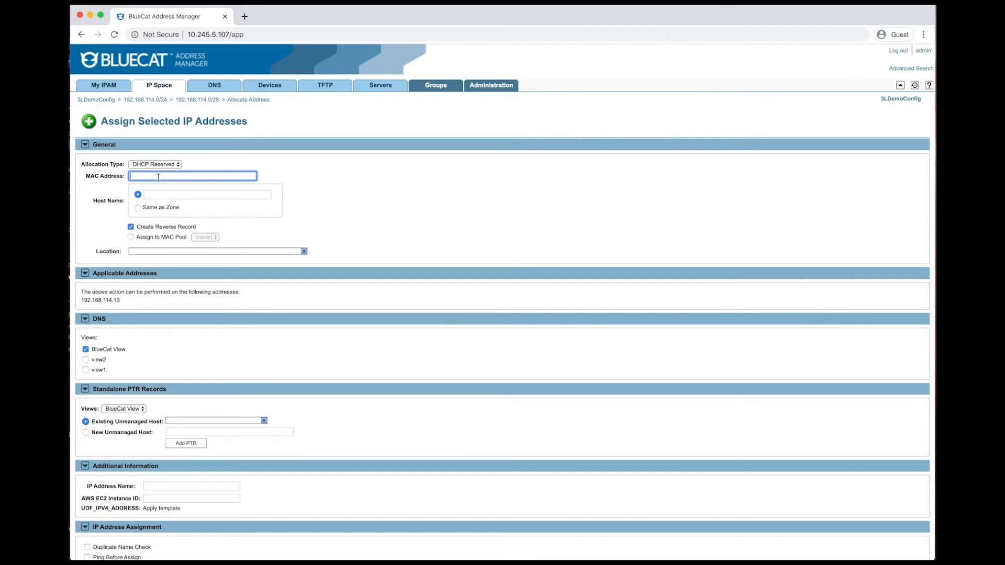
pyautogui.write('aa1122332233')
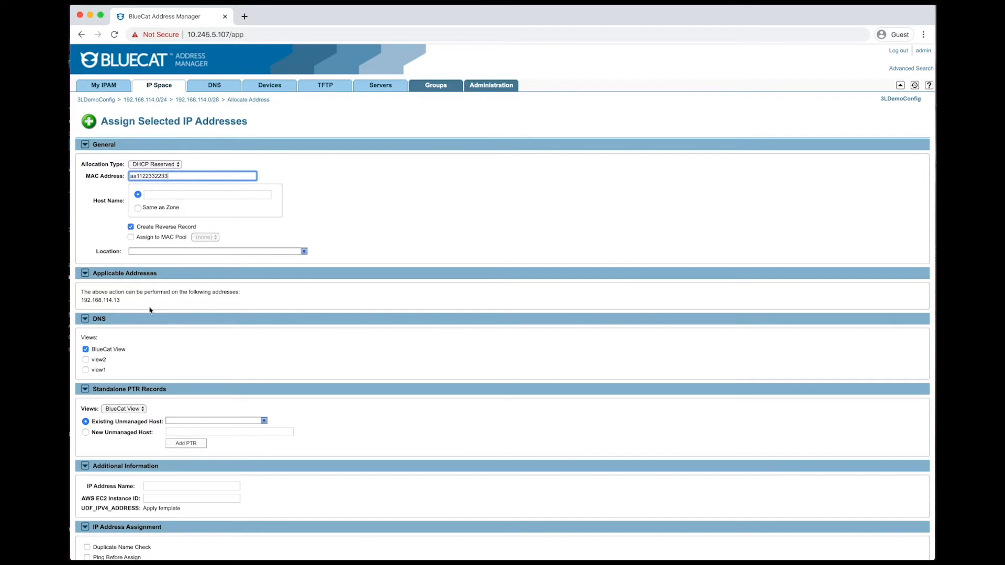
pyautogui.scroll(-3)
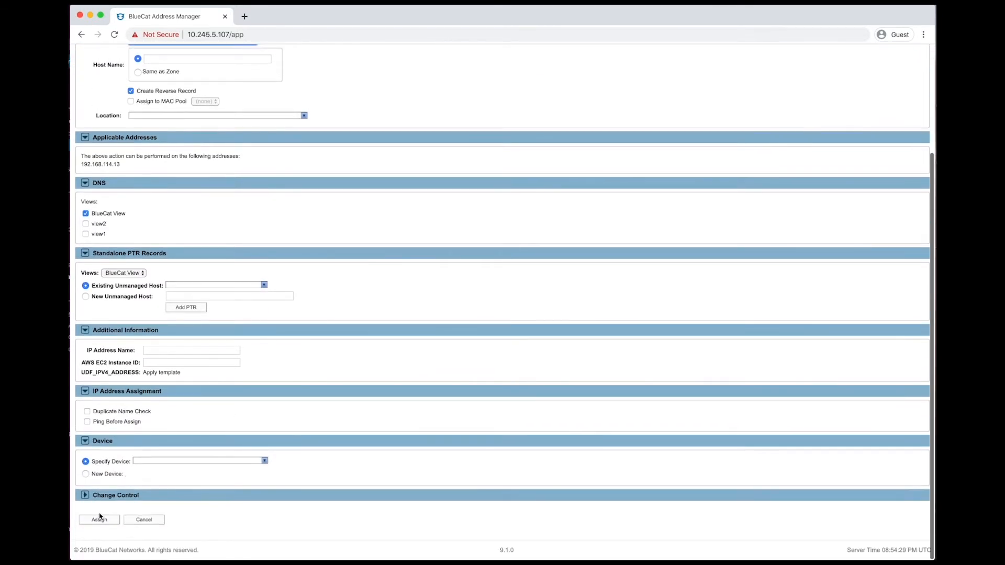
pyautogui.click(99, 521)
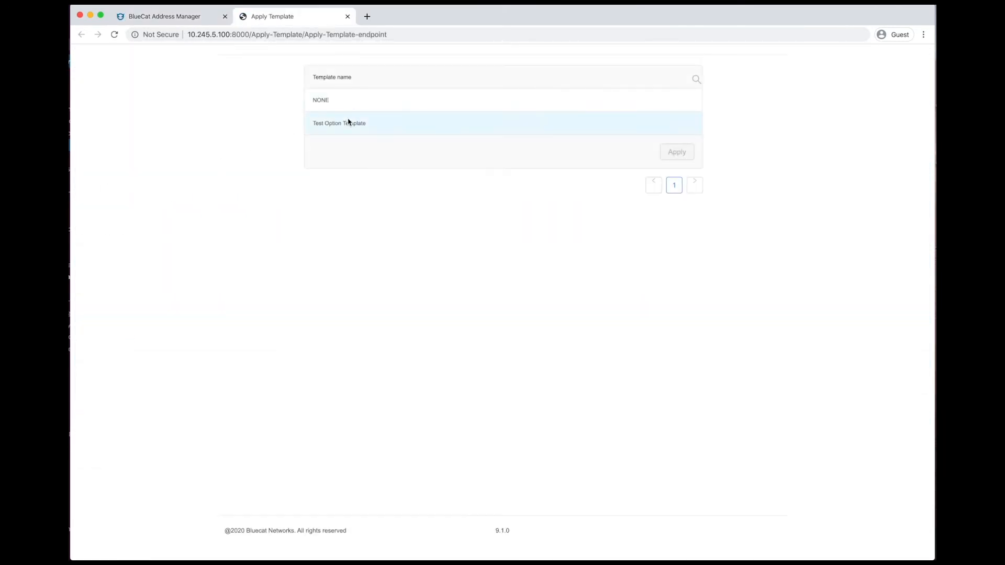
# Apply Test Option Template to 192.168.114.13 and view its two deployment options
pyautogui.click(677, 151)
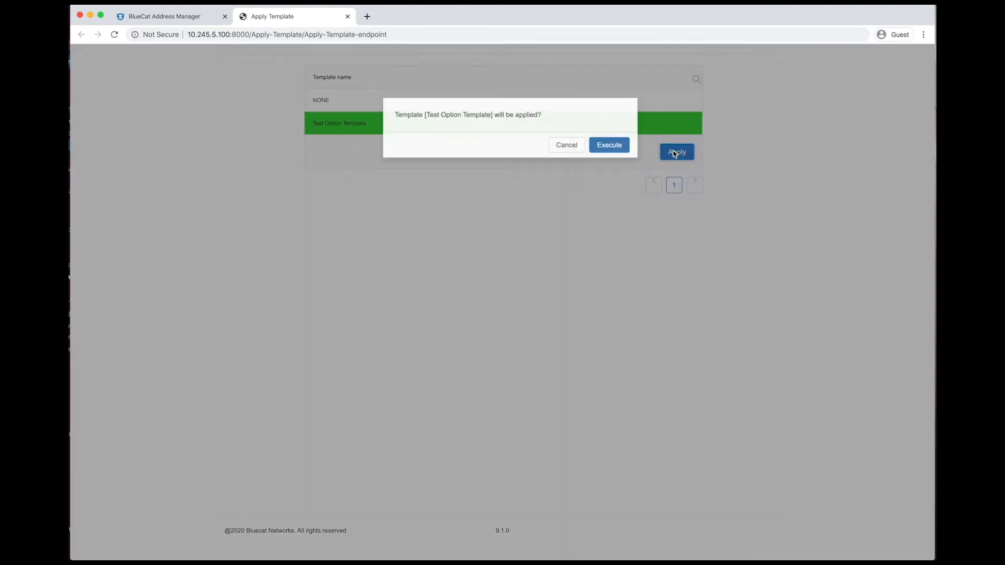
pyautogui.click(607, 145)
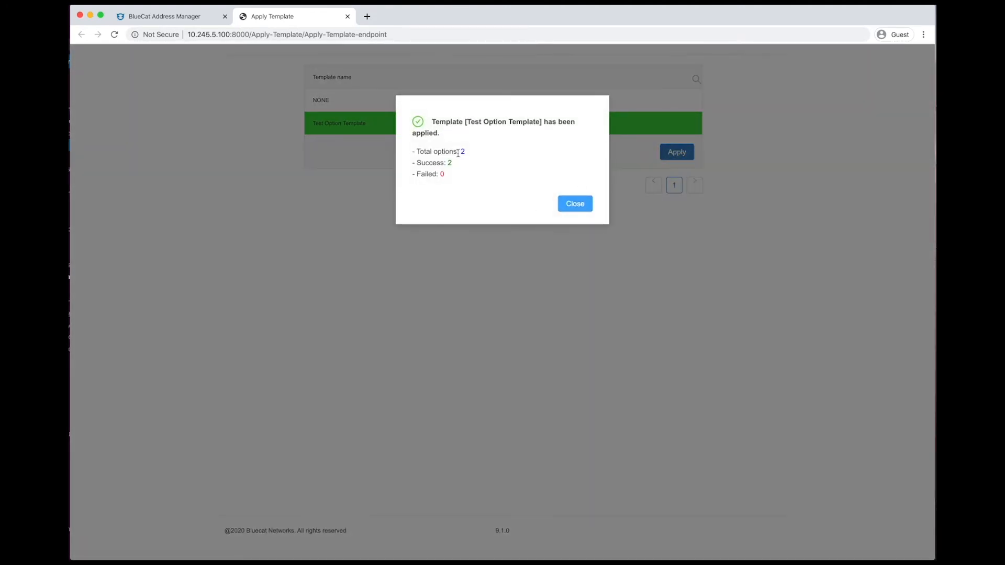
pyautogui.click(575, 203)
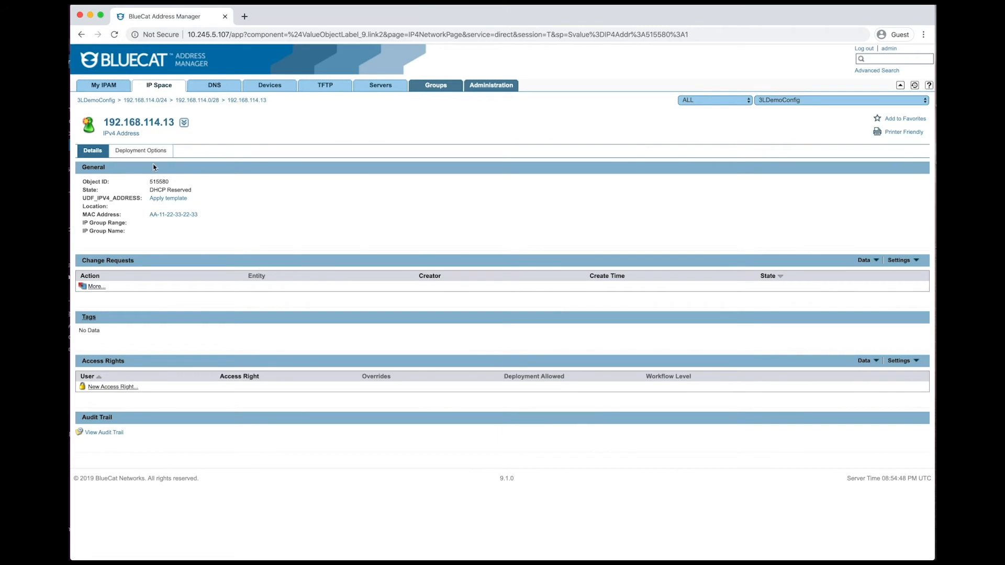
pyautogui.click(140, 150)
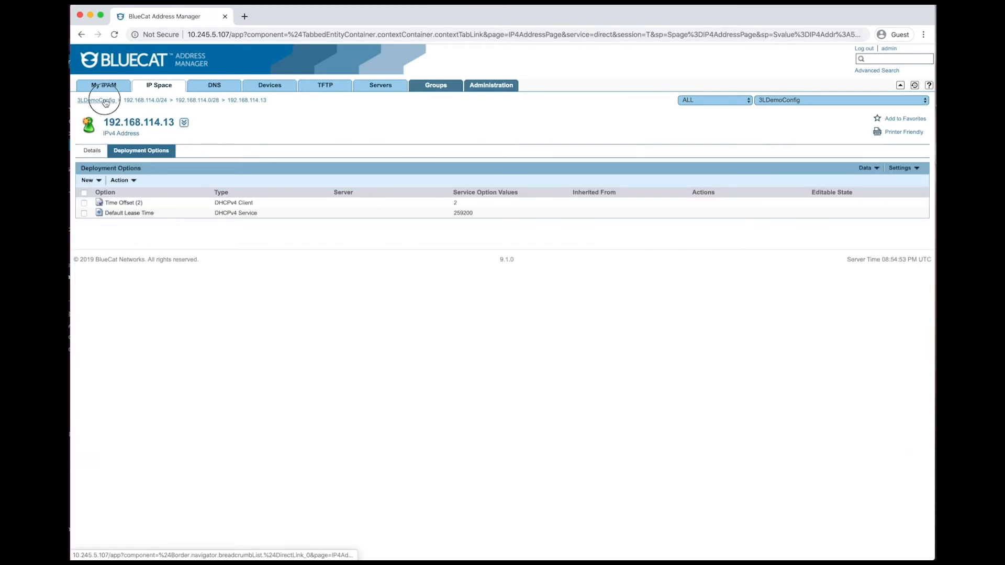
# Return to Test Option Template's deployment options and start a new DHCP Vendor Option
pyautogui.click(95, 100)
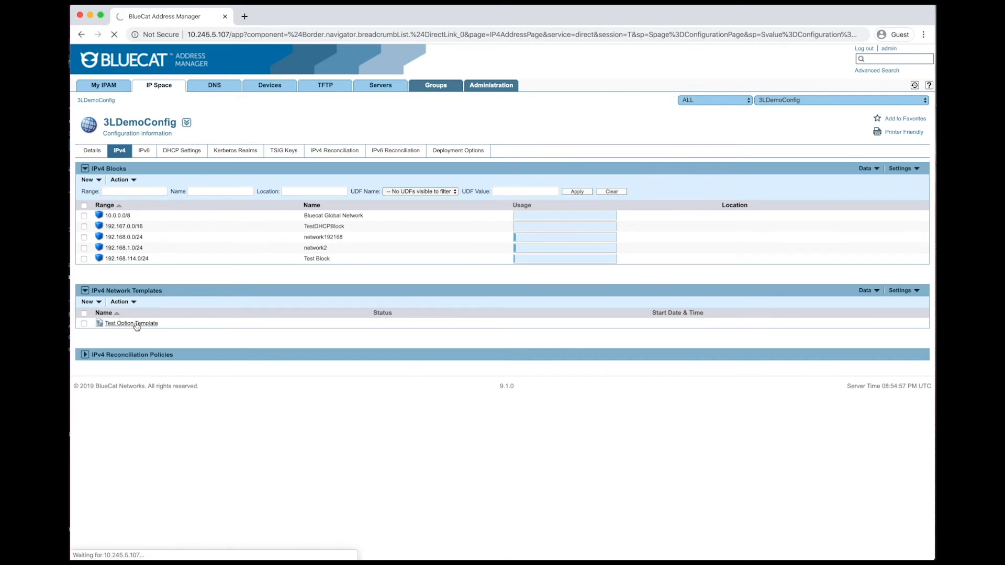
pyautogui.click(131, 324)
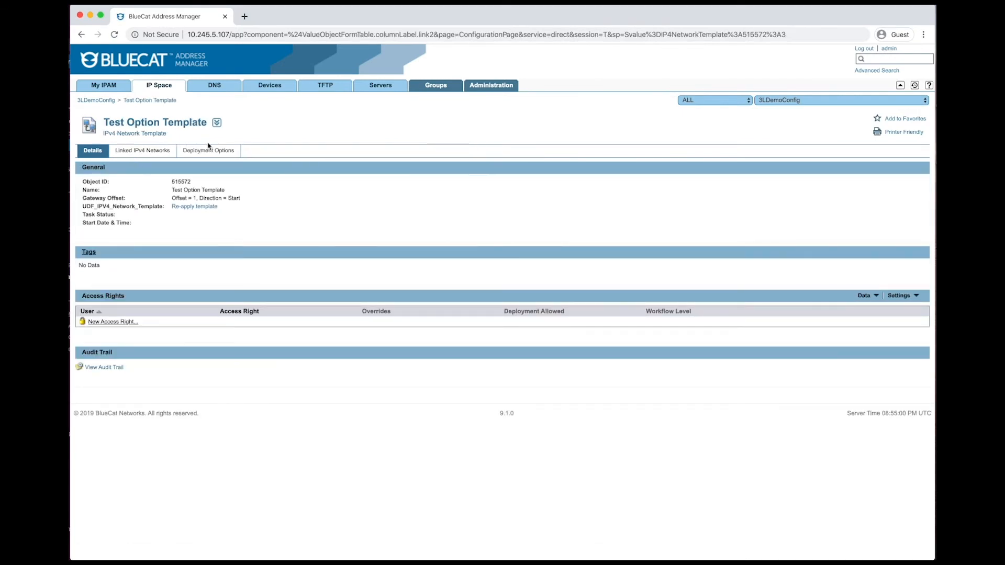
pyautogui.click(209, 149)
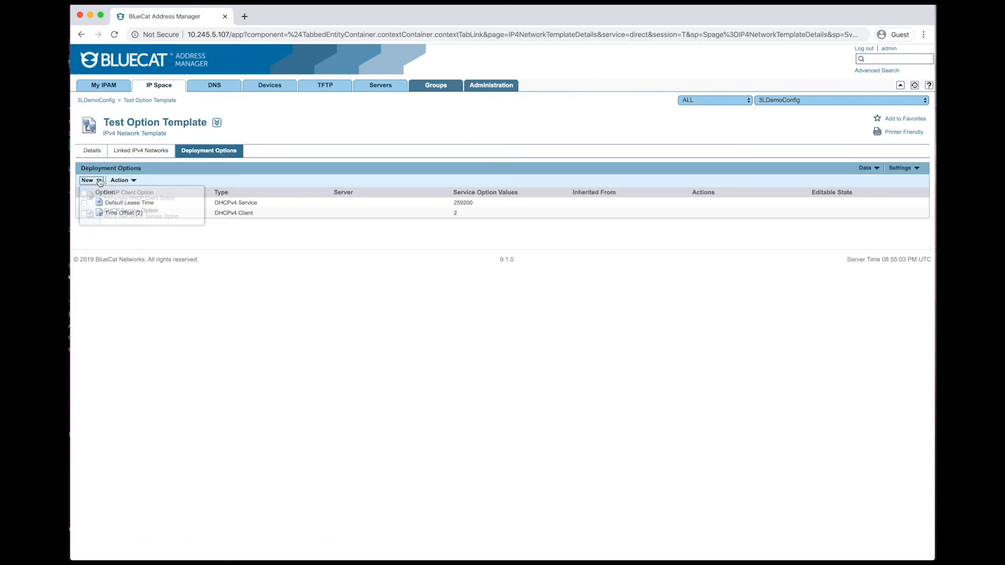
pyautogui.click(128, 193)
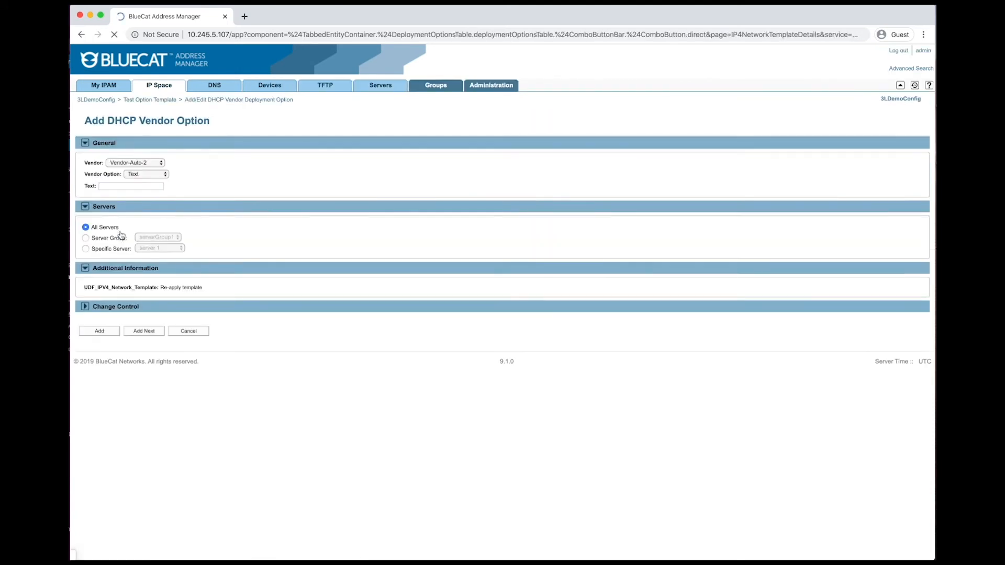
# Add vendor Text option with value 'test' and reapply the template to all objects
pyautogui.click(132, 187)
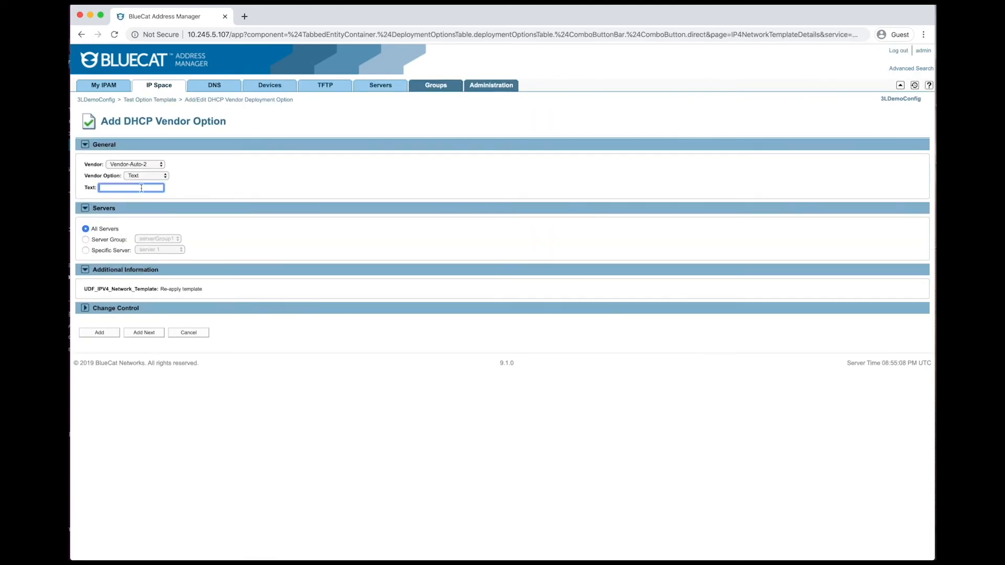
pyautogui.write('test')
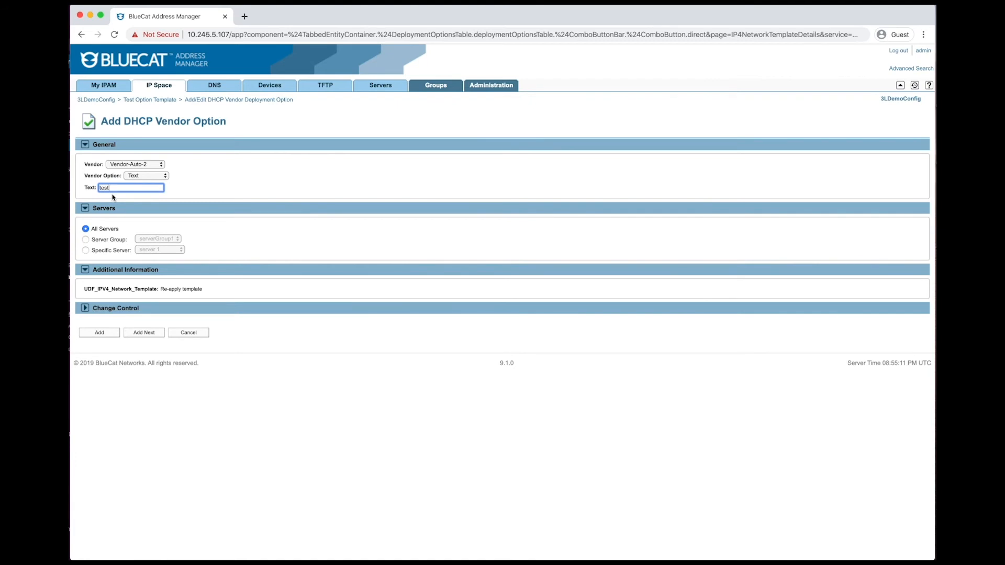
pyautogui.click(99, 332)
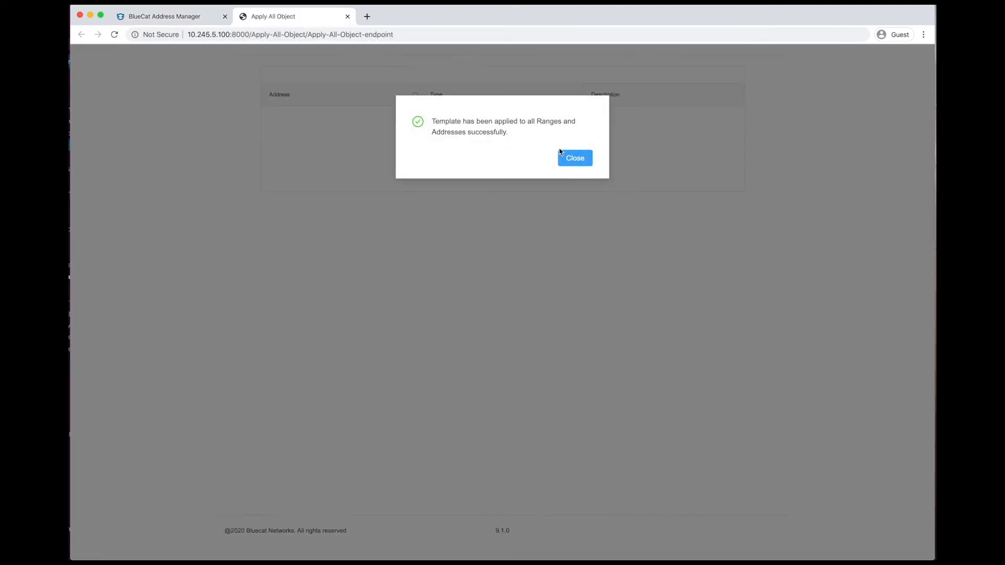
pyautogui.click(573, 158)
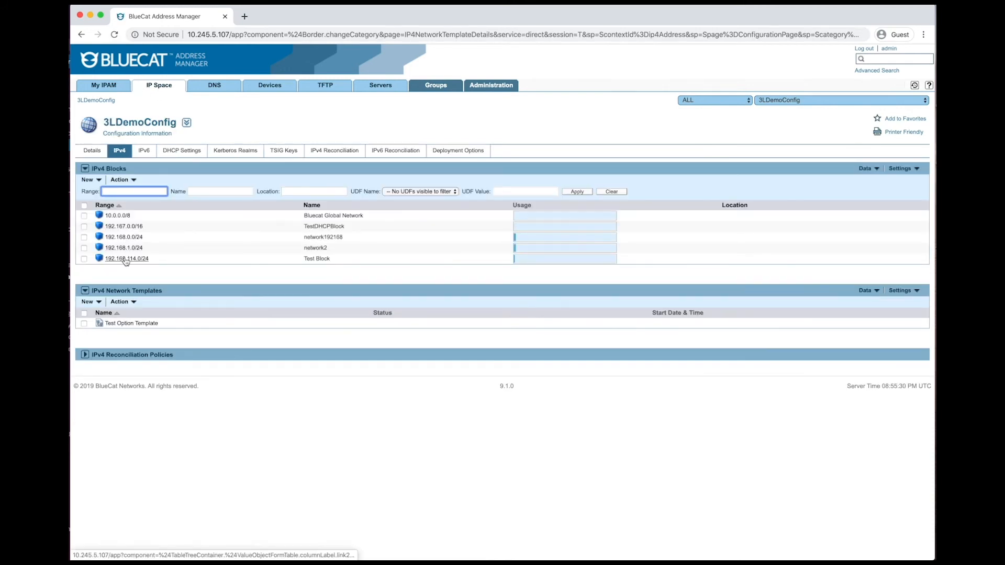
# Check the Test Range now lists three options including Text = test, then go up to Test Network
pyautogui.click(126, 259)
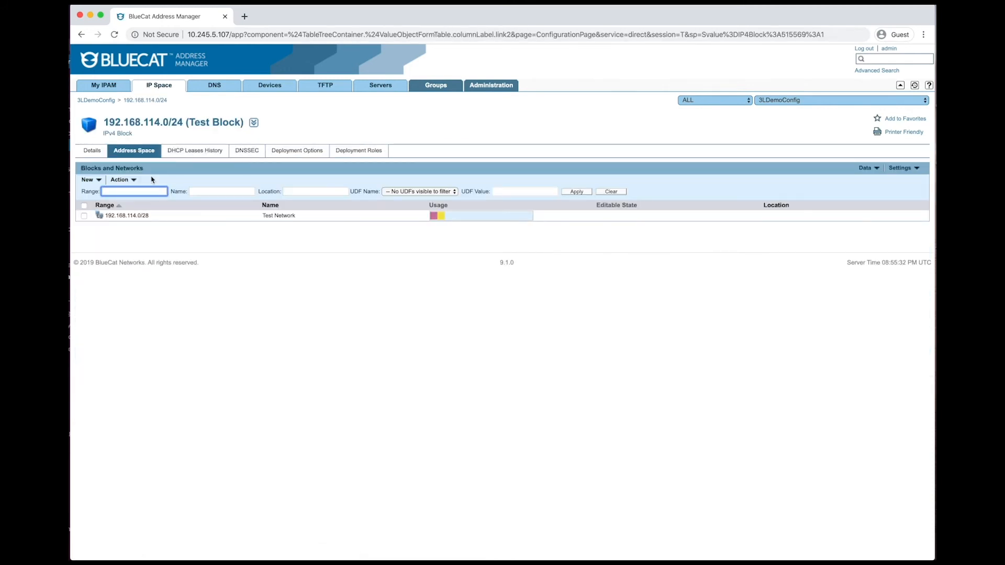
pyautogui.click(127, 216)
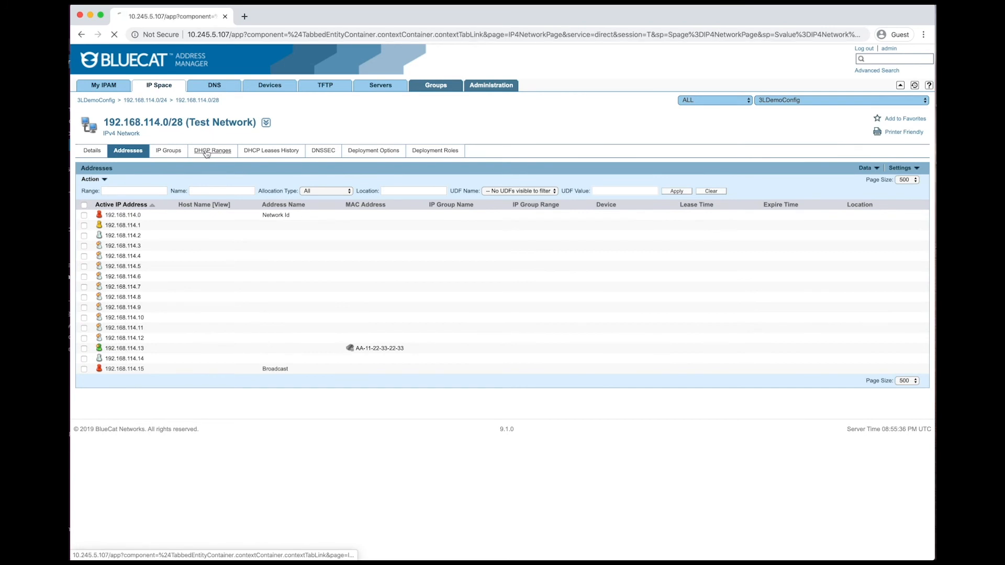
pyautogui.click(213, 150)
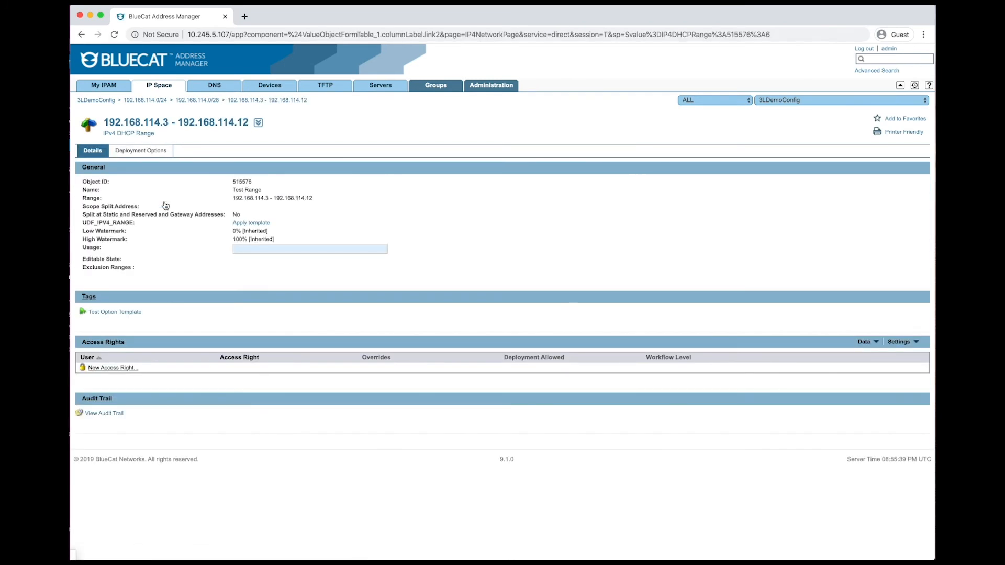
pyautogui.click(141, 150)
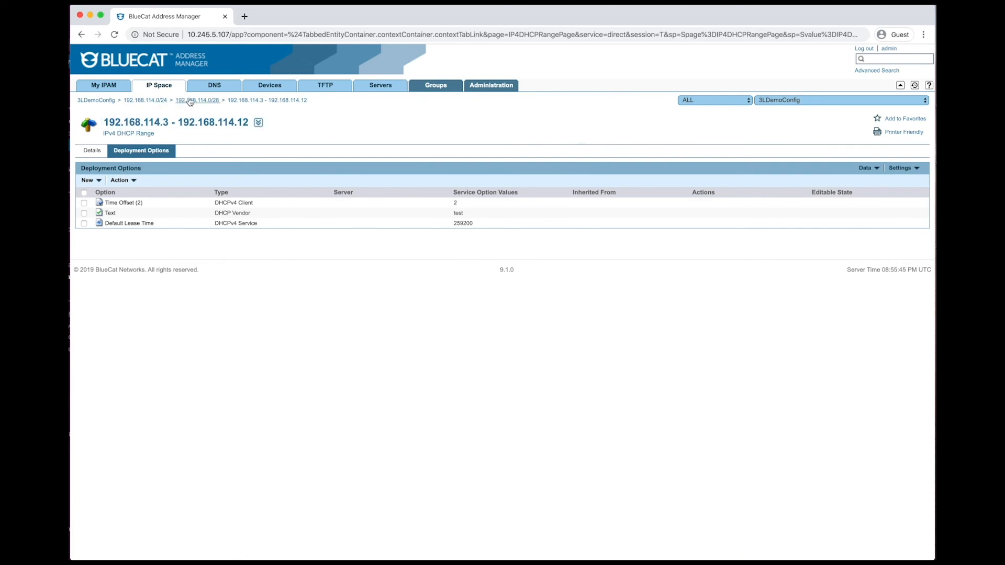
pyautogui.click(198, 101)
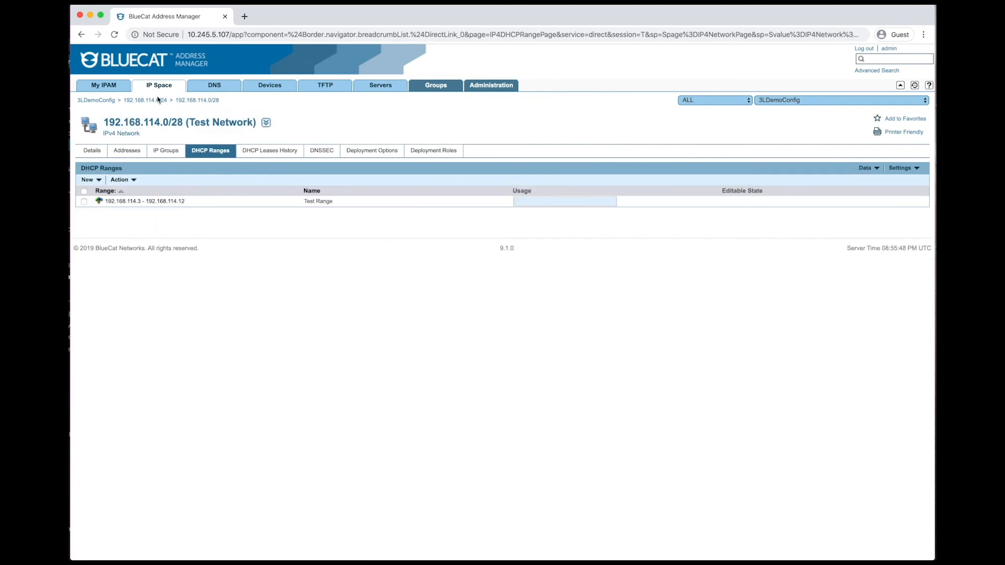
# View reserved address 192.168.114.13's three deployment options including vendor Text = test
pyautogui.click(145, 101)
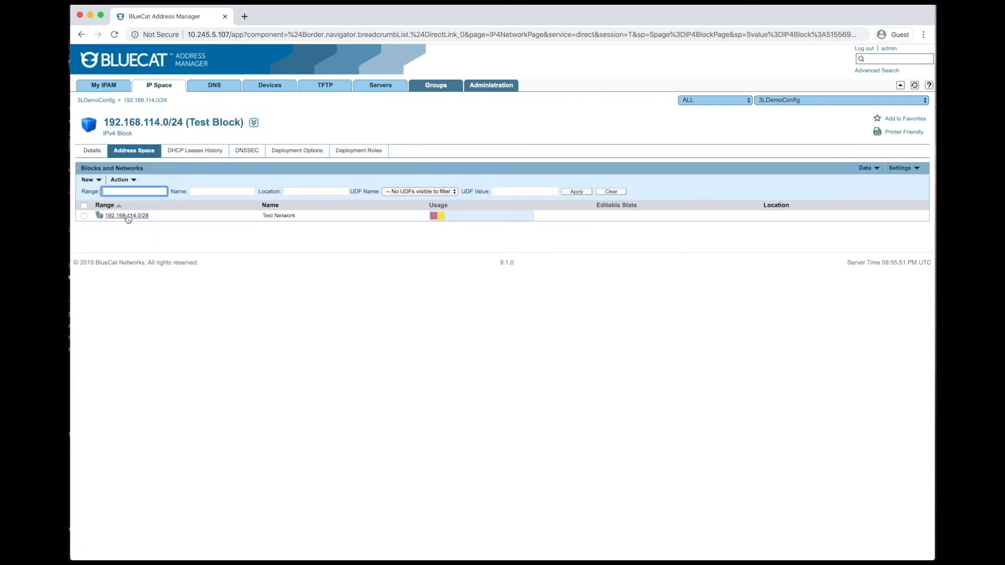
pyautogui.click(127, 216)
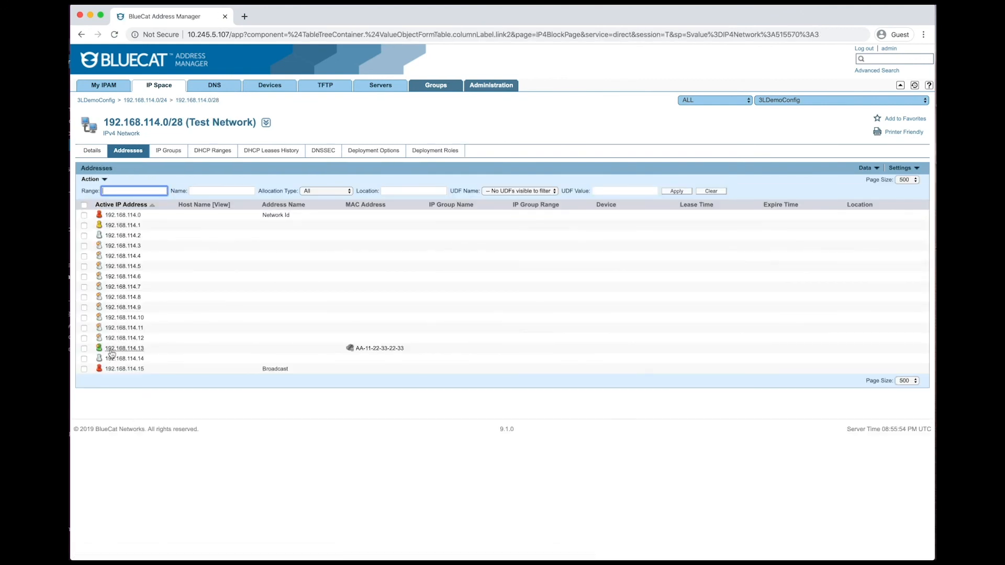
pyautogui.click(123, 348)
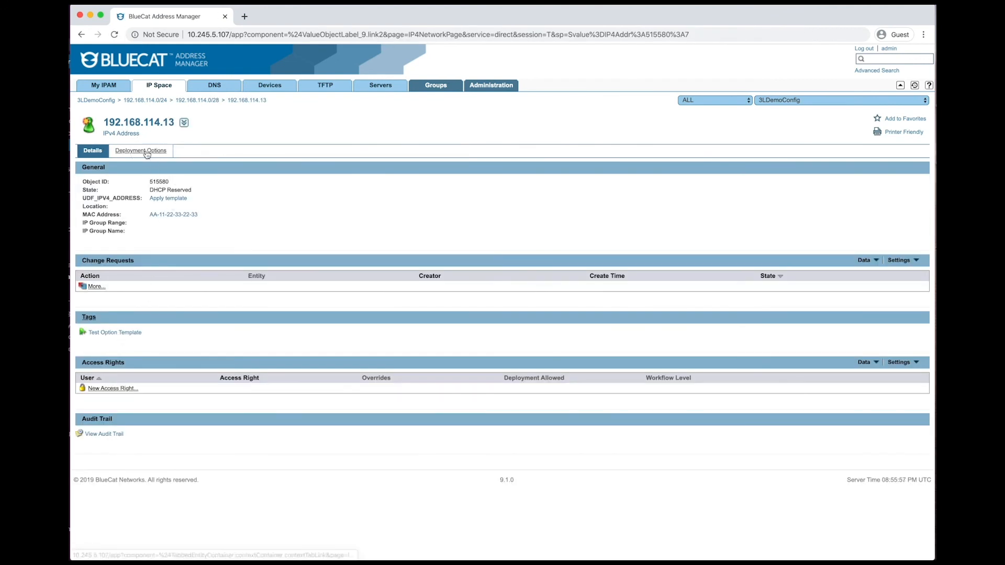
pyautogui.click(140, 149)
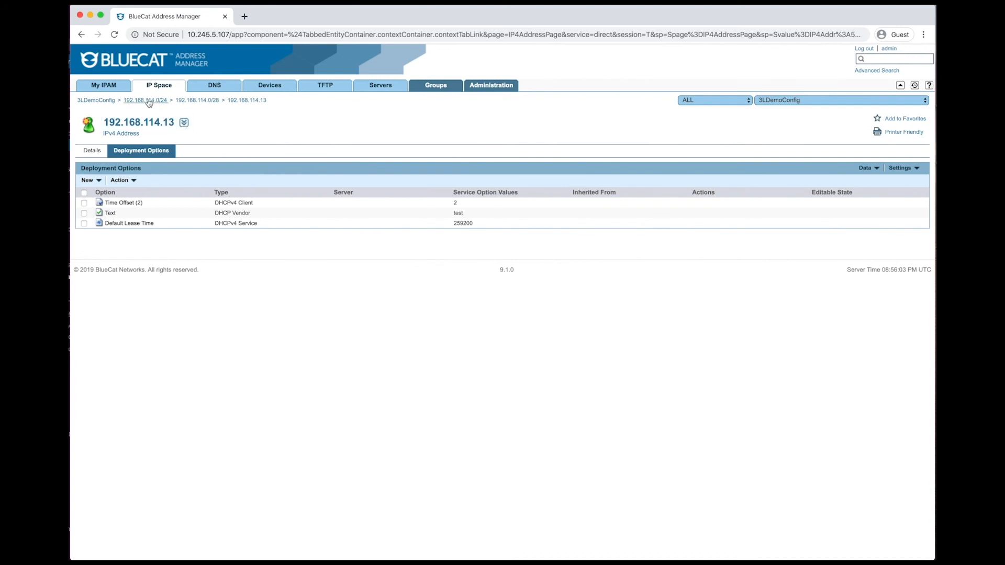
pyautogui.moveTo(421, 350)
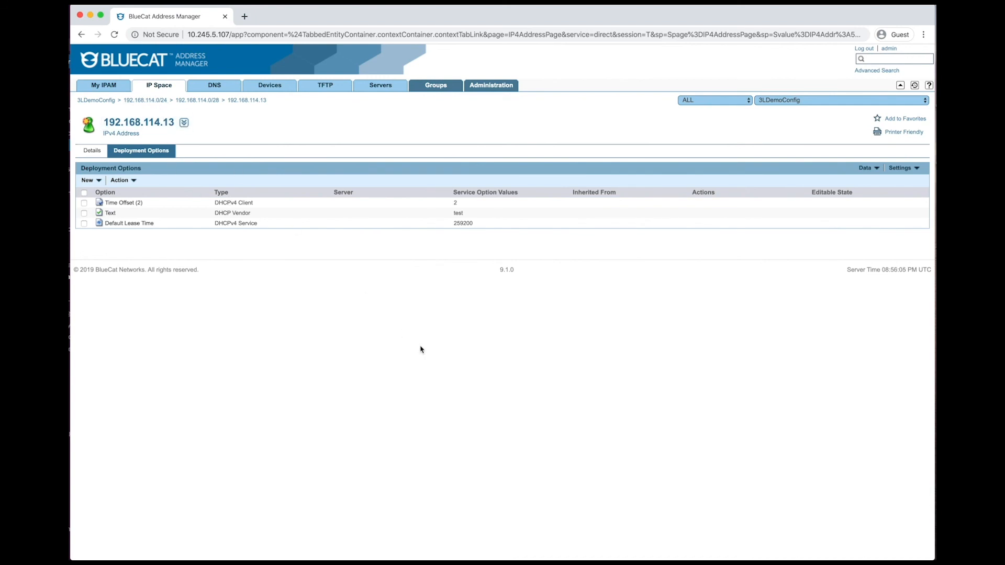